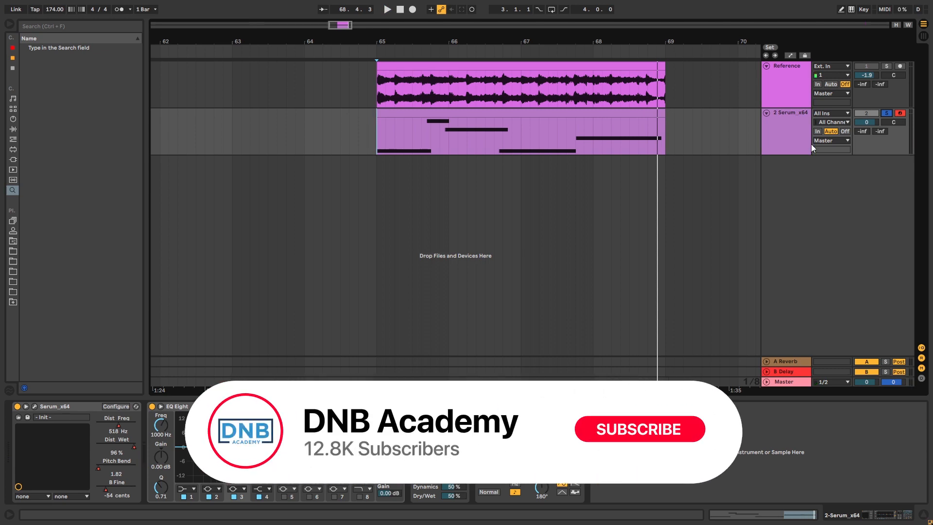
Draw extra harmonics into oscillator A's sine wavetable, then switch voicing to mono with legato
{"action": "left_click", "coordinate": [638, 429]}
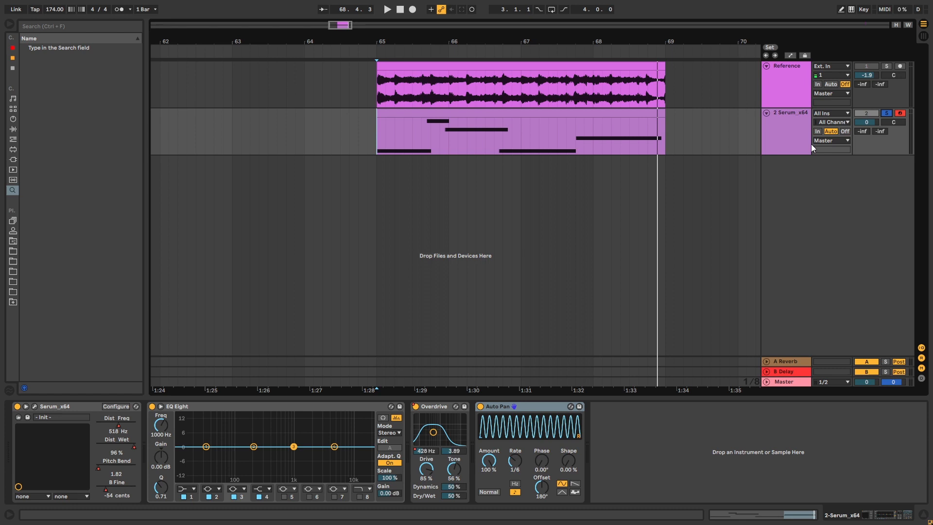
{"action": "double_click", "coordinate": [518, 134]}
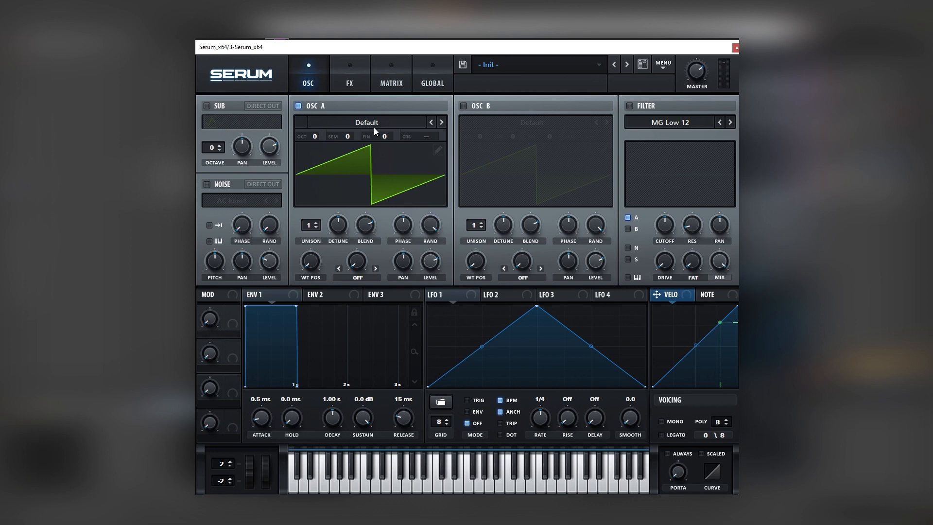
{"action": "left_click", "coordinate": [441, 122]}
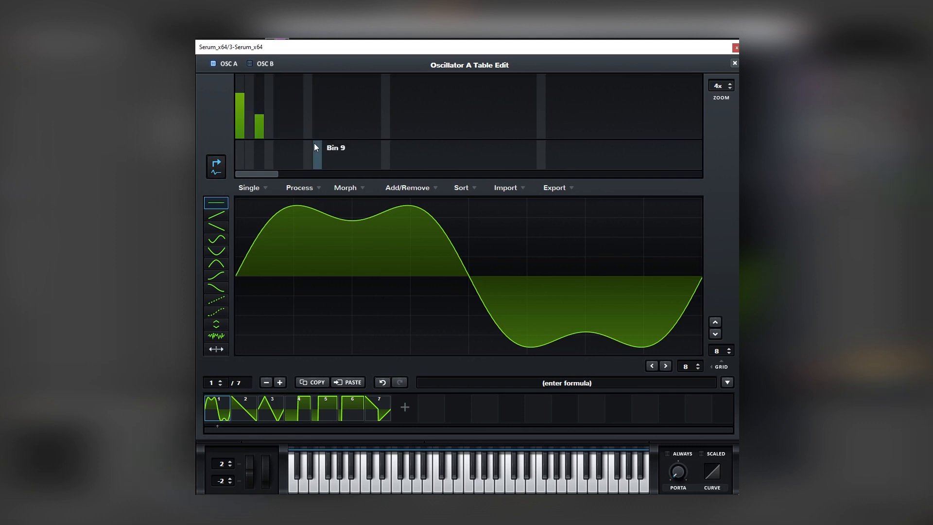
{"action": "left_click", "coordinate": [734, 63]}
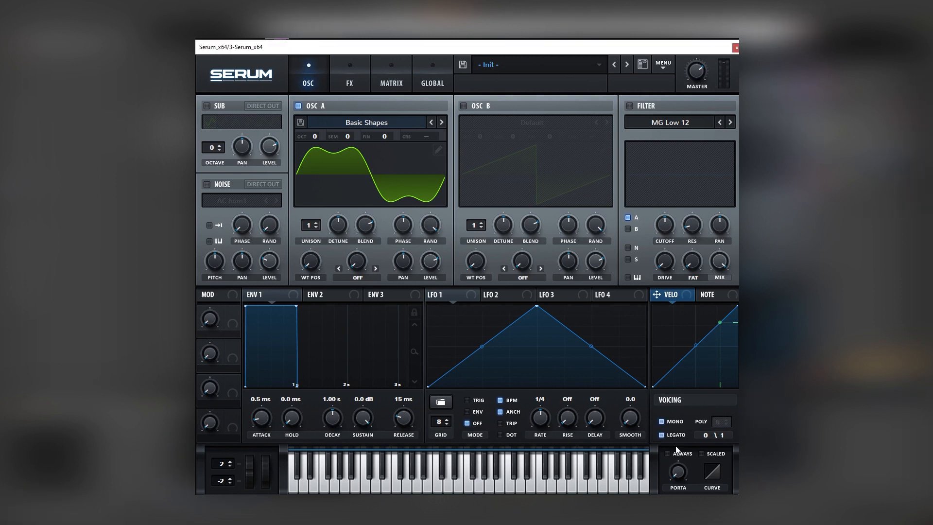
{"action": "mouse_move", "coordinate": [676, 471]}
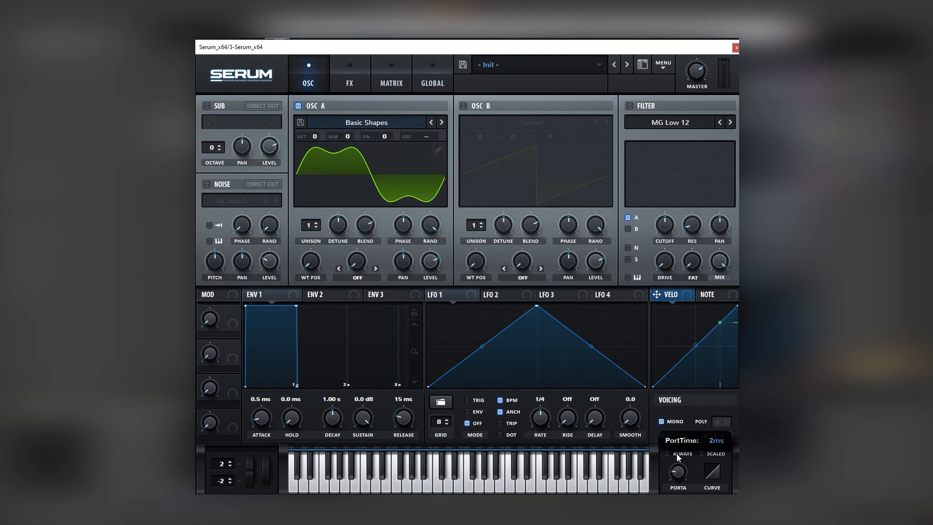
Raise the PORTA glide time from 2 ms to about 61 ms
{"action": "left_click_drag", "start_coordinate": [676, 471], "coordinate": [678, 452]}
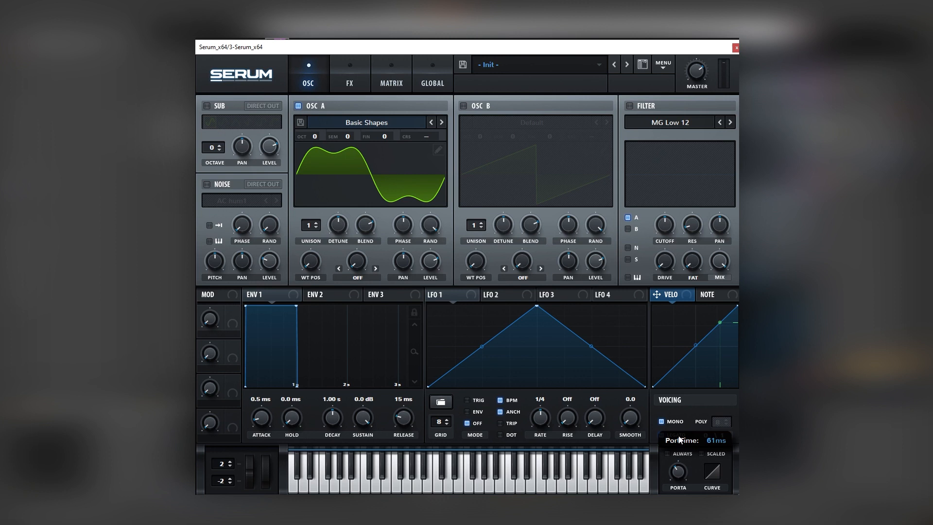
{"action": "left_click", "coordinate": [662, 434]}
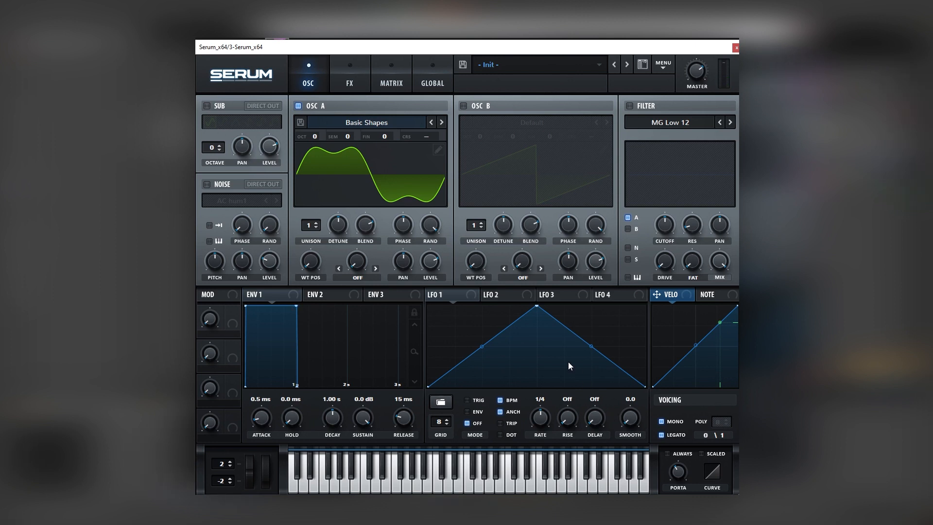
Route LFO 1 to oscillator A's level at a 1/4 t triplet rate
{"action": "left_click", "coordinate": [443, 294]}
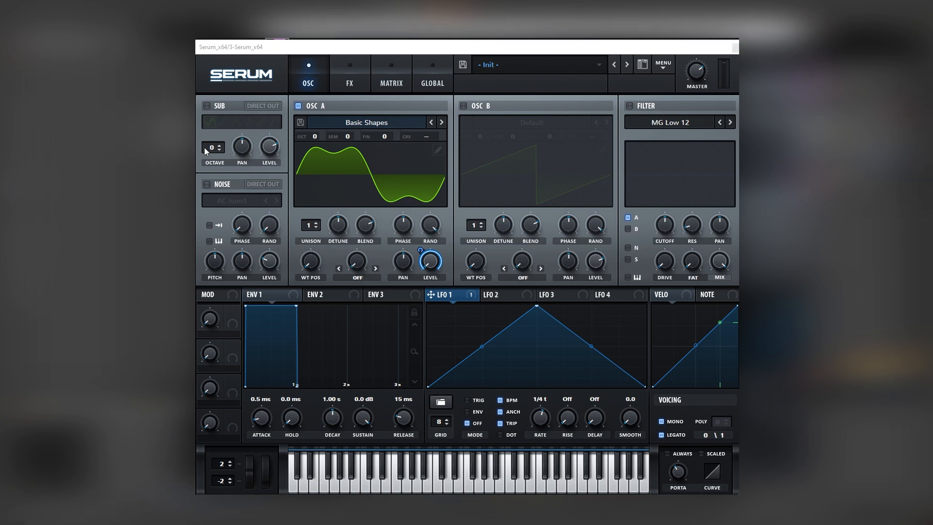
{"action": "left_click", "coordinate": [350, 74]}
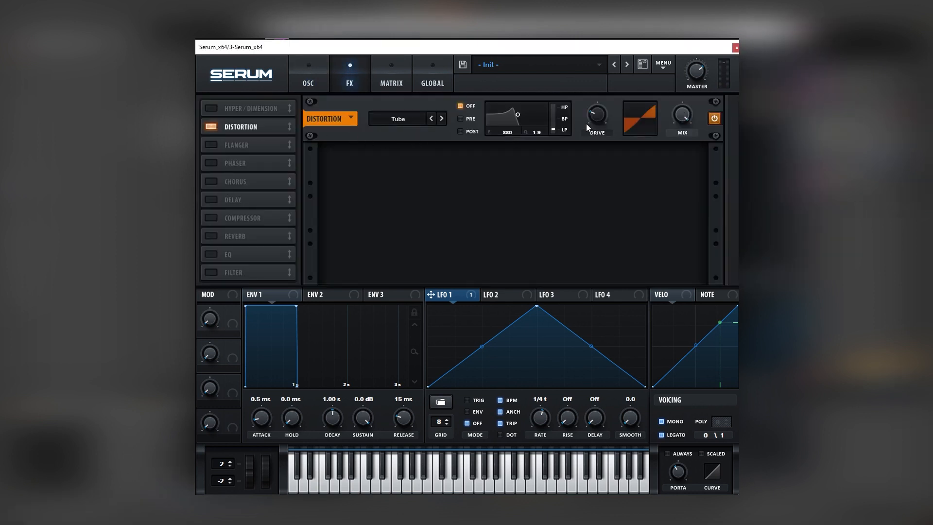
Enable Tube distortion in Serum's FX rack and raise its DRIVE
{"action": "left_click_drag", "start_coordinate": [596, 117], "coordinate": [596, 116]}
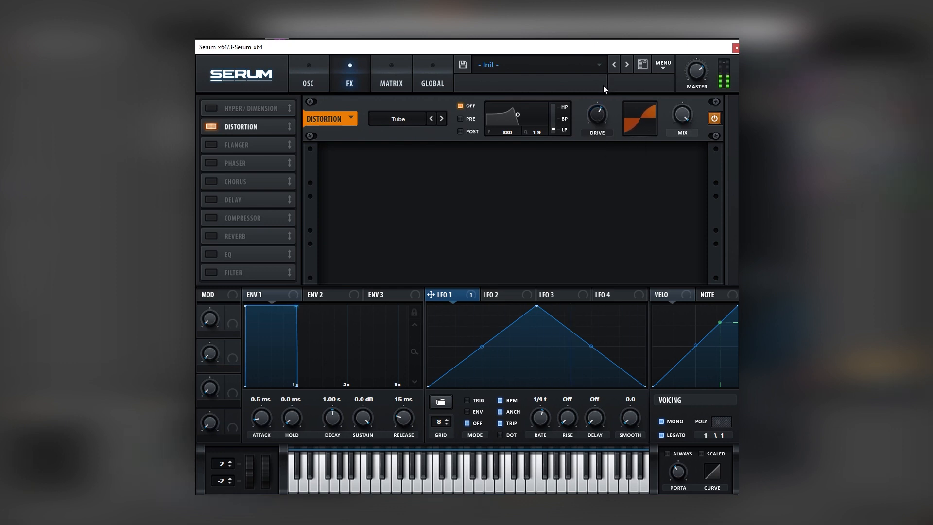
{"action": "left_click", "coordinate": [506, 294]}
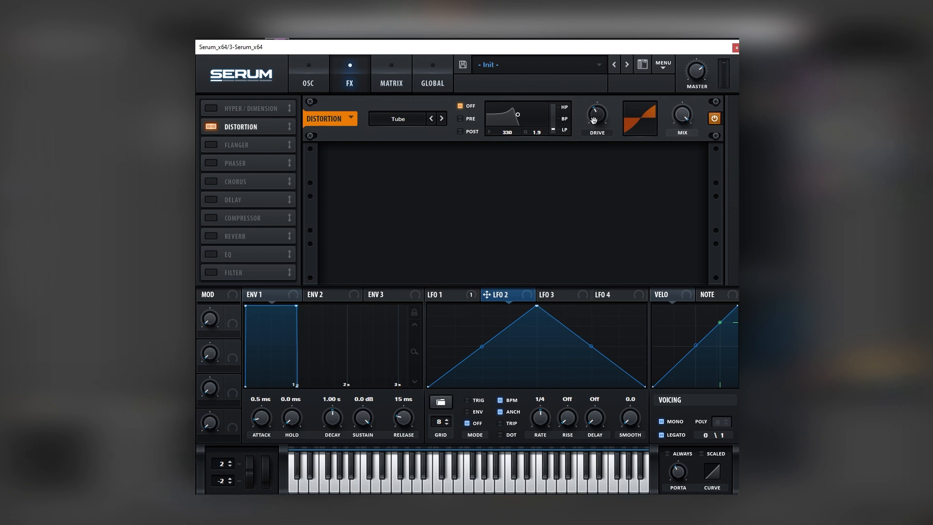
{"action": "left_click_drag", "start_coordinate": [596, 115], "coordinate": [595, 110]}
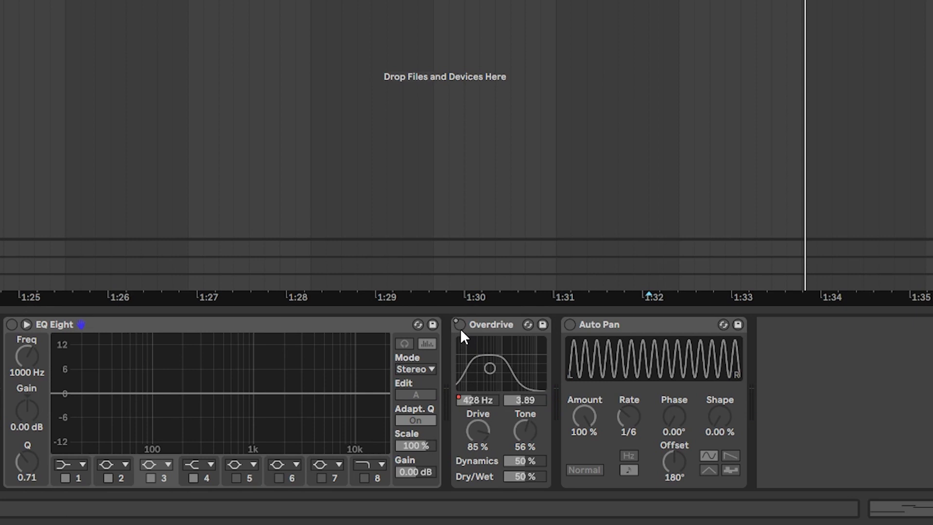
Enable Overdrive at 56% drive, 47% tone, 20% dry/wet, and switch on Auto Pan
{"action": "right_click", "coordinate": [460, 324]}
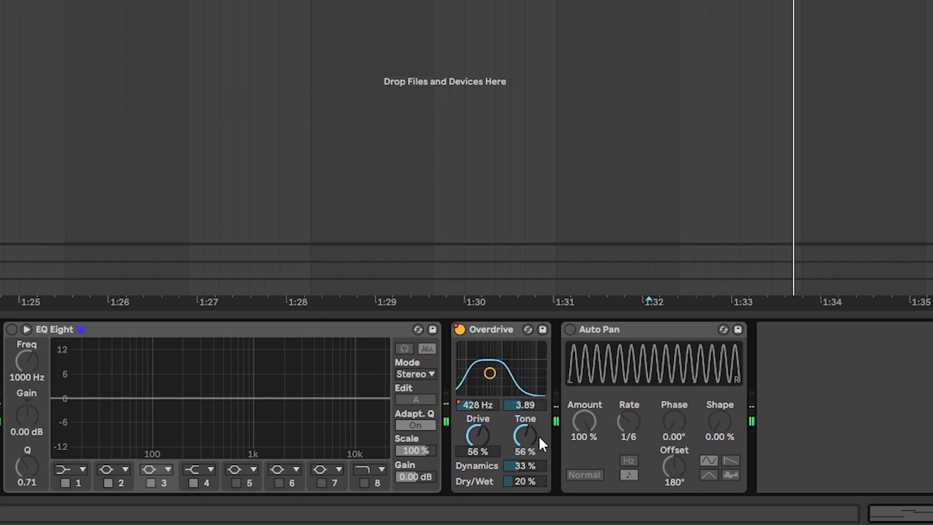
{"action": "left_click_drag", "start_coordinate": [524, 434], "coordinate": [528, 452]}
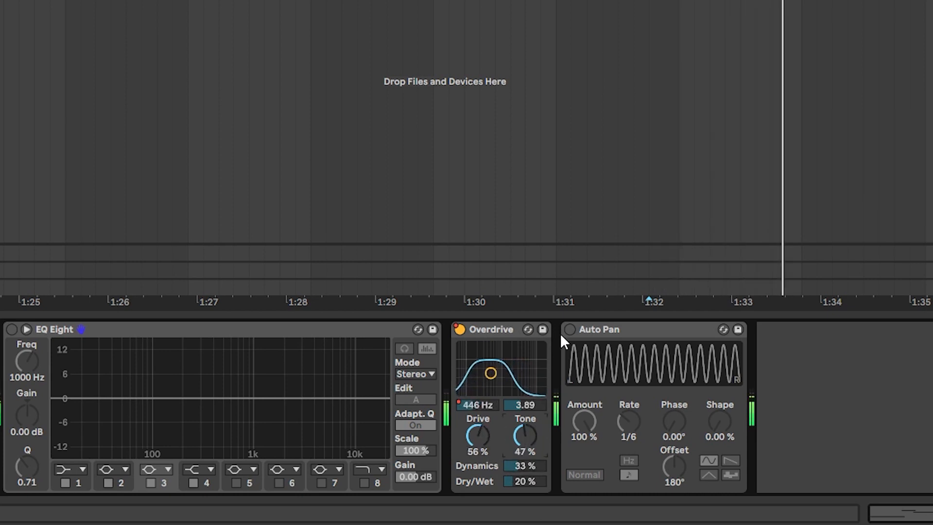
{"action": "left_click", "coordinate": [569, 329]}
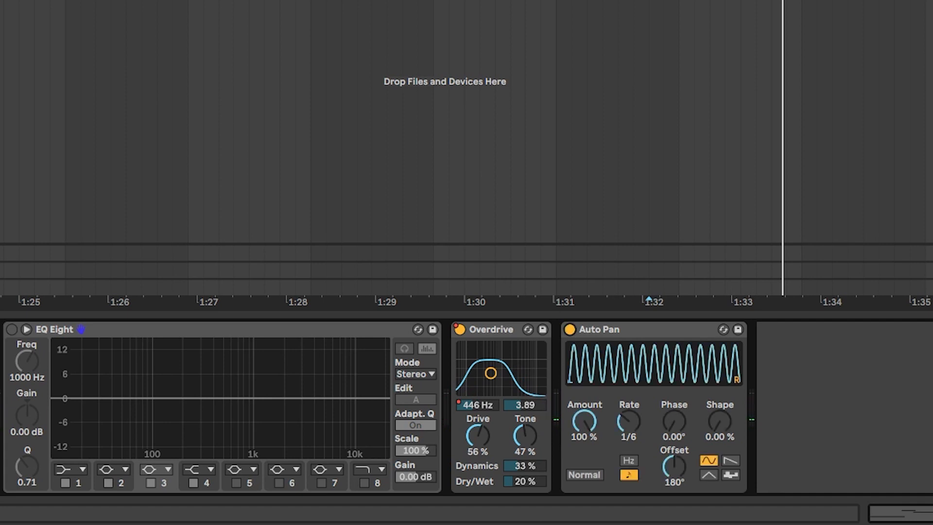